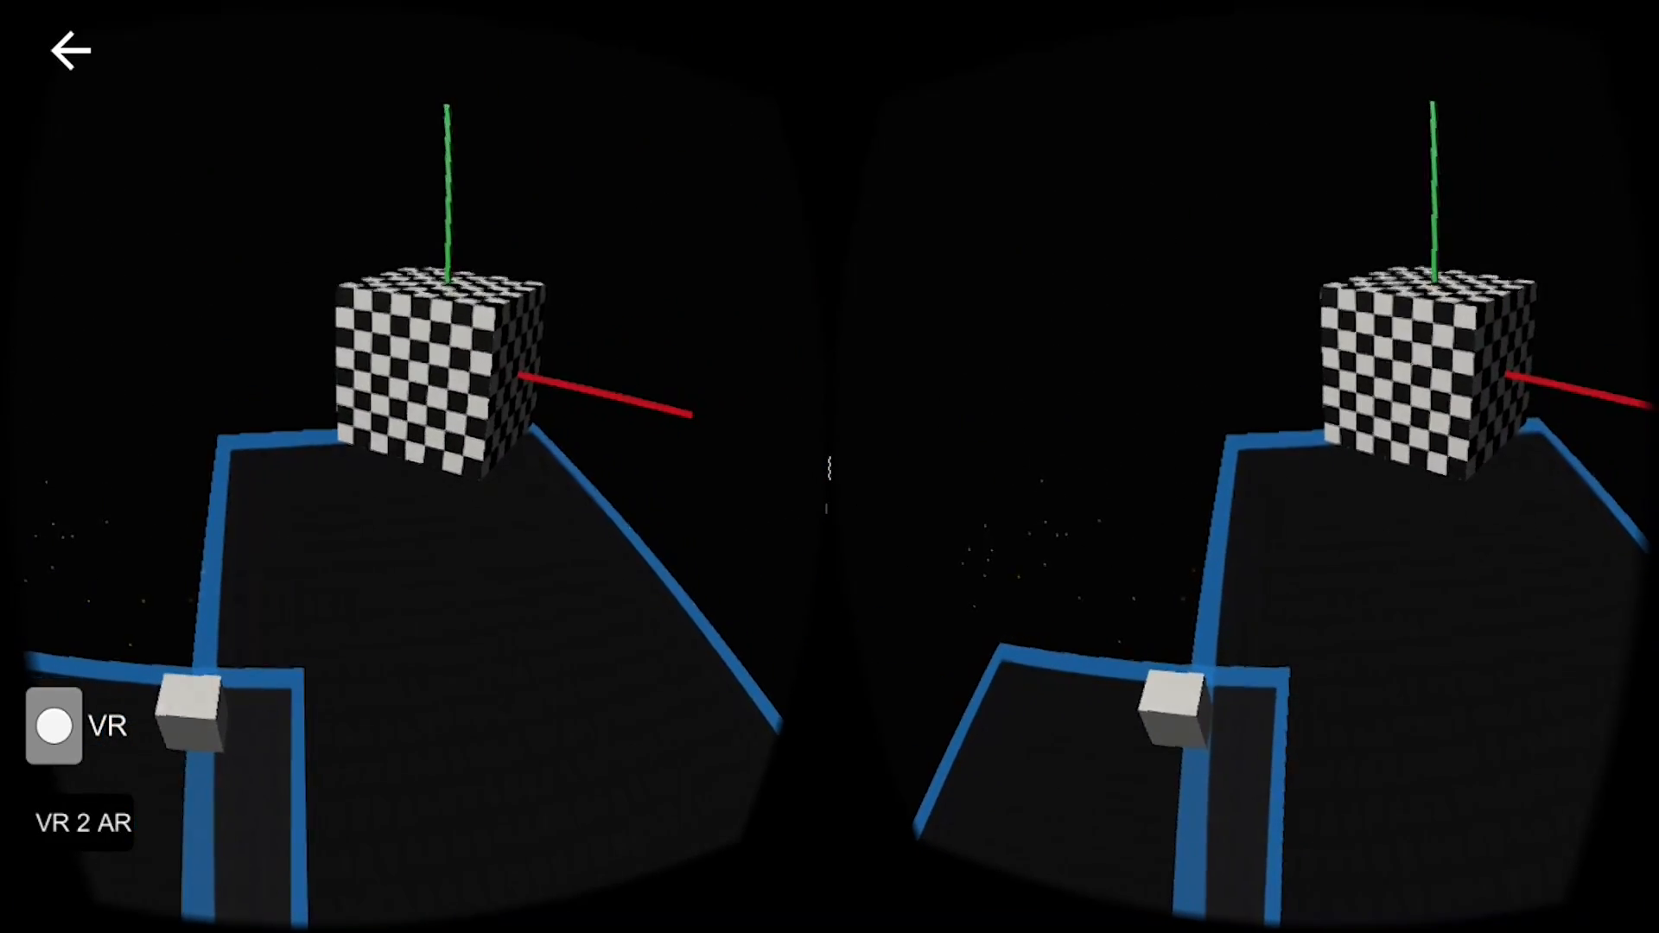
Switch the stereo view with VR 2 AR so the checkered cube overlays the live camera feed.
{"action": "left_click", "coordinate": [53, 727]}
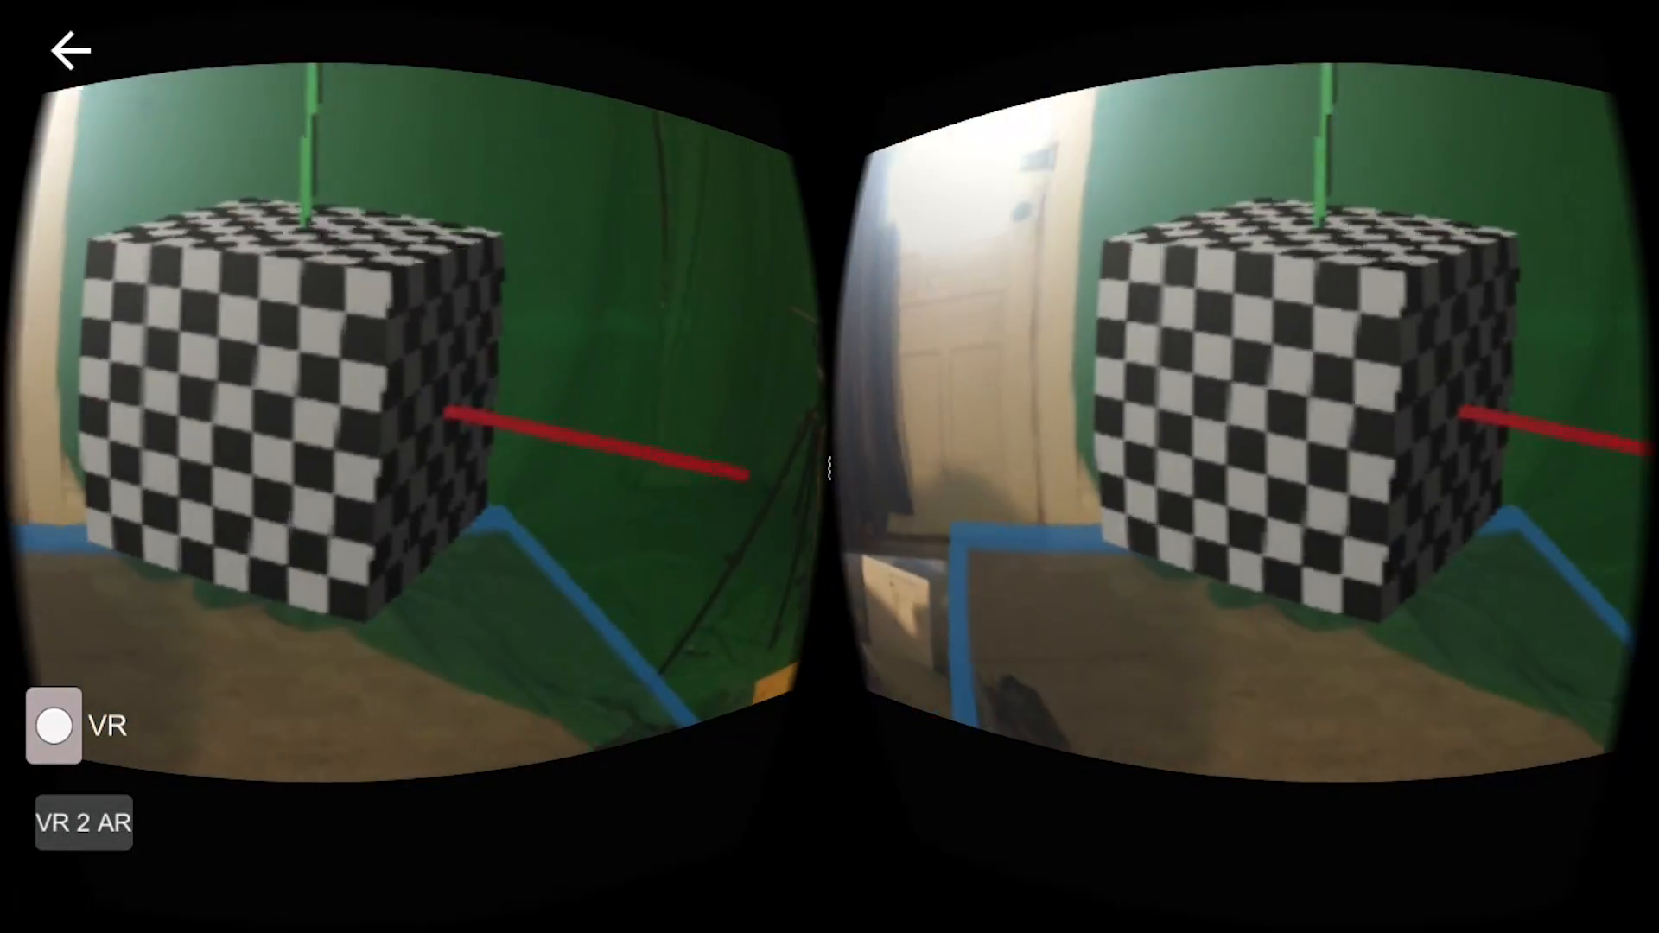